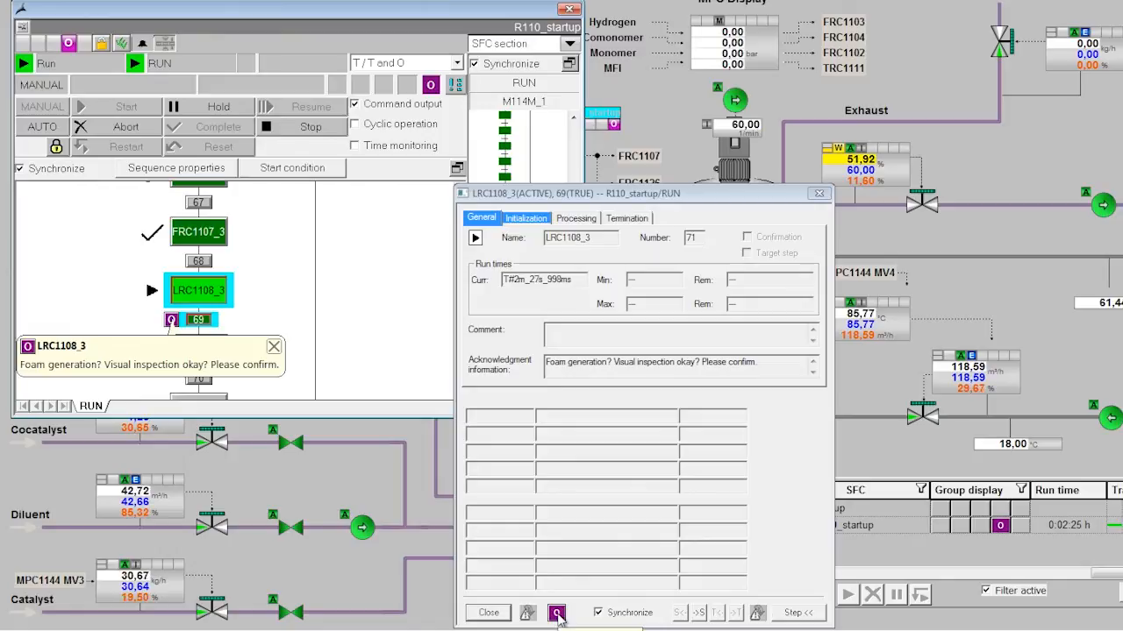
Step: Acknowledge the foam-generation inspection prompt on step LRC1108_3 and confirm with OK
left_click(556, 612)
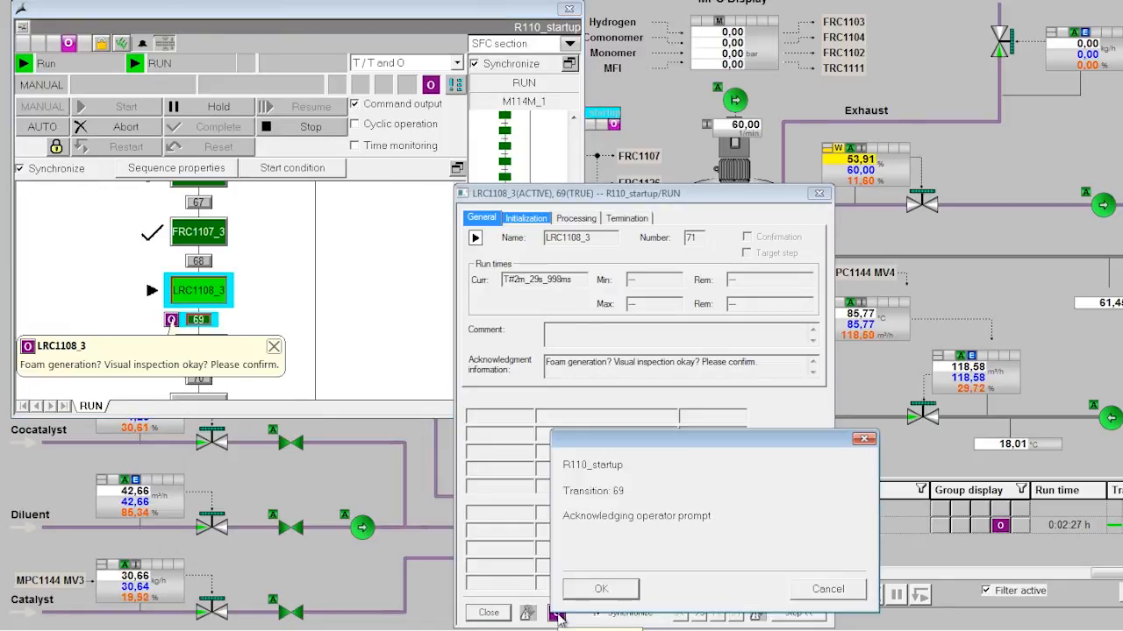
left_click(600, 589)
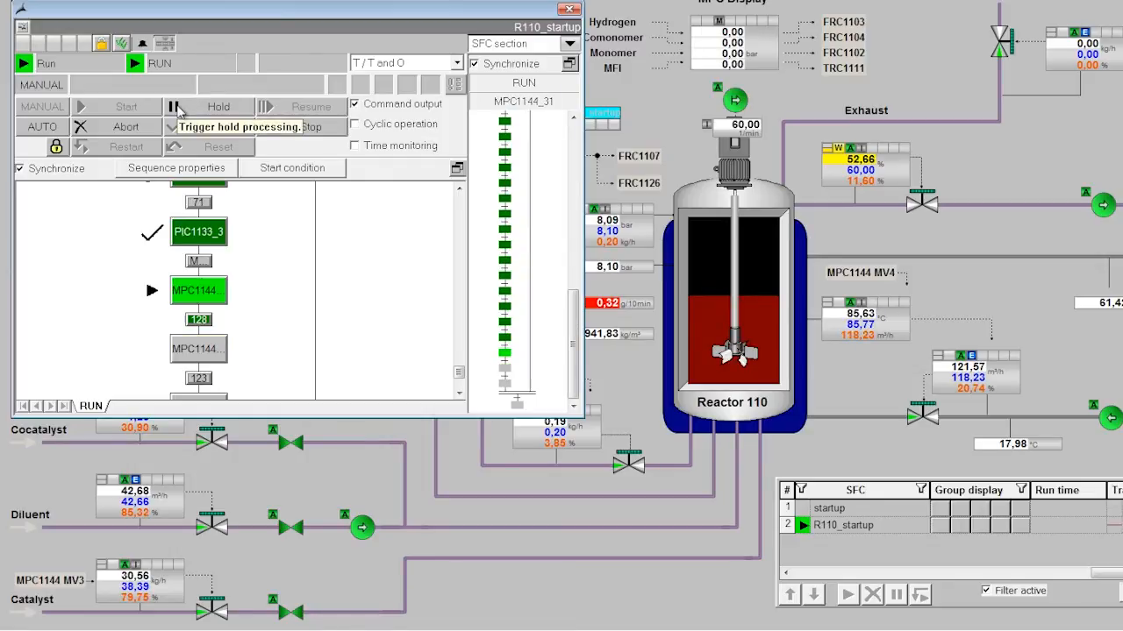
Step: Issue the Hold command on R110_startup, confirm in the SFC Command dialog, and wait for Held status
left_click(217, 107)
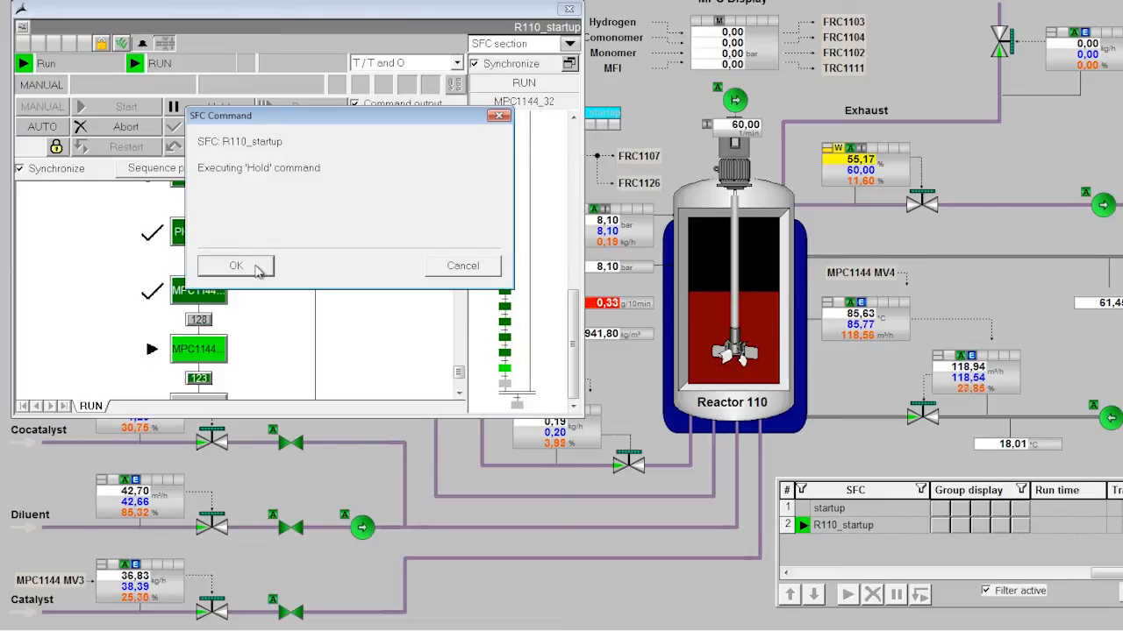
left_click(235, 266)
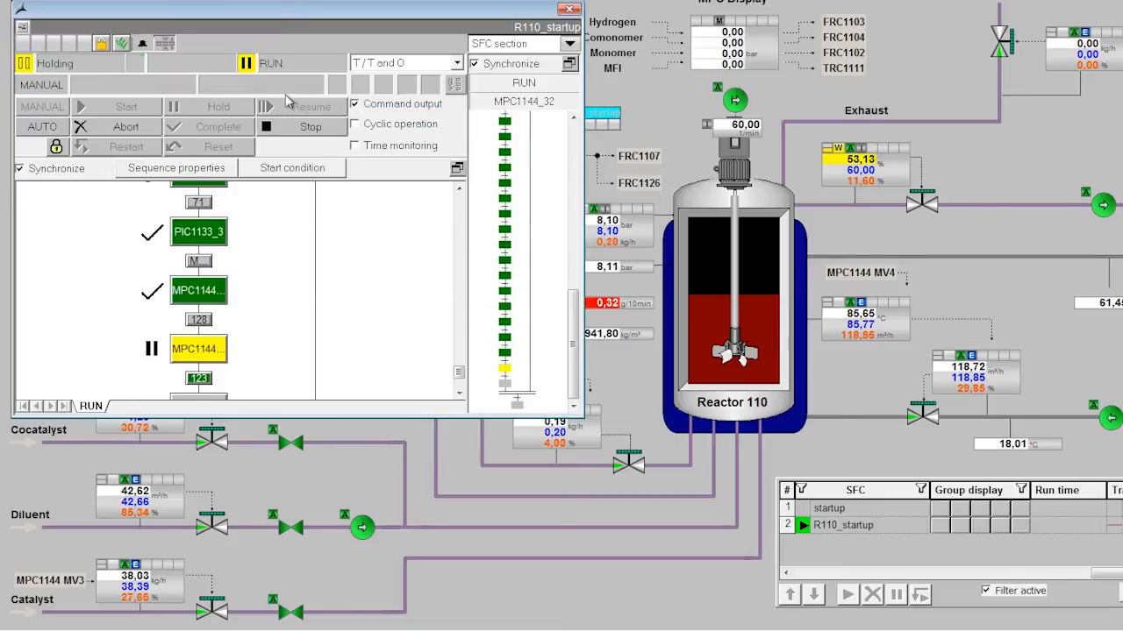
left_click(217, 107)
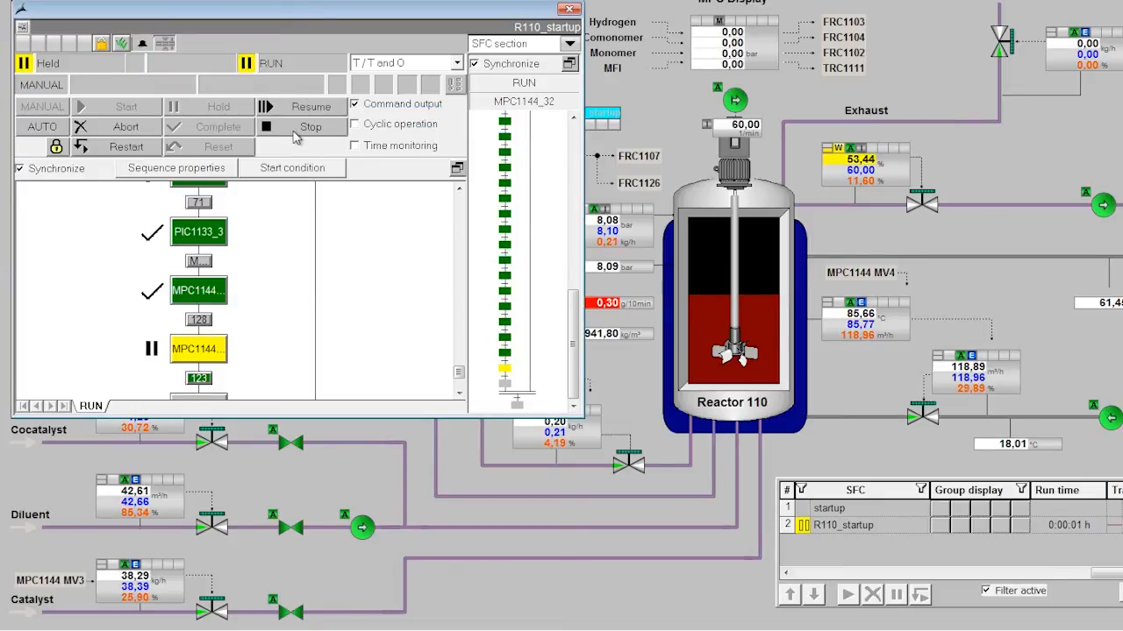